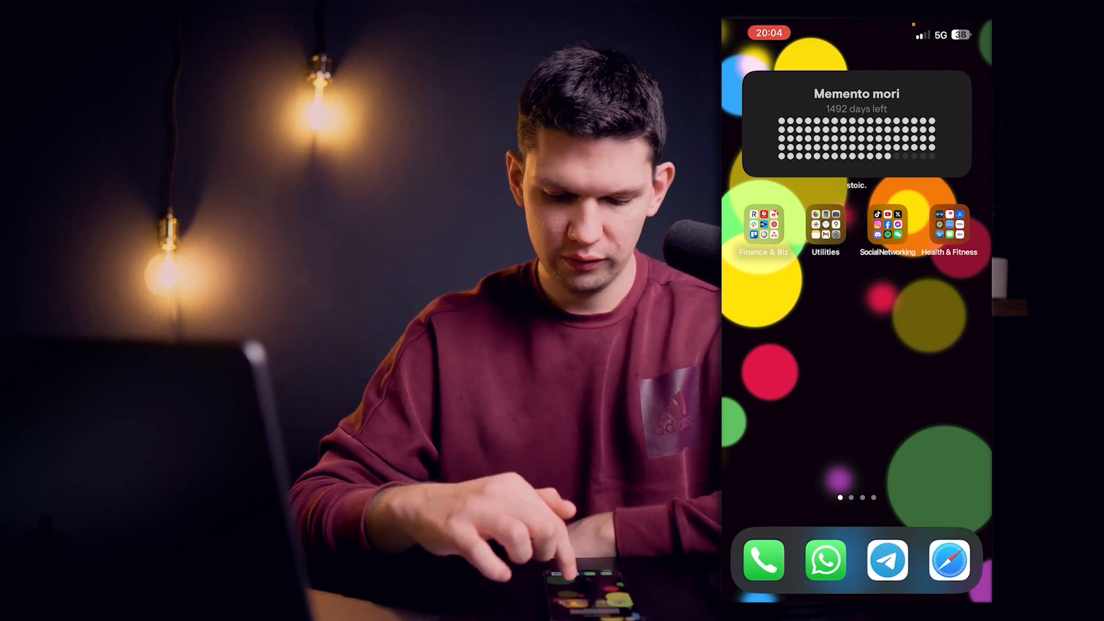
Step: Launch Facebook from the SocialNetworking folder on the Home Screen
click(887, 228)
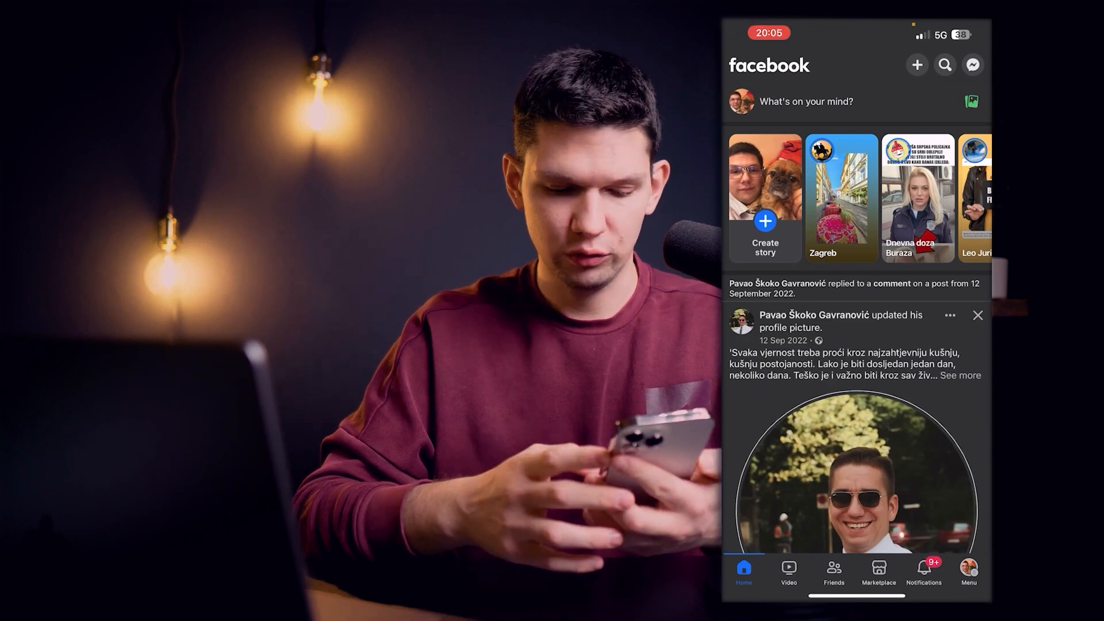
Step: Go to Your groups and scroll to The Happy Dog Community under managed groups
click(968, 570)
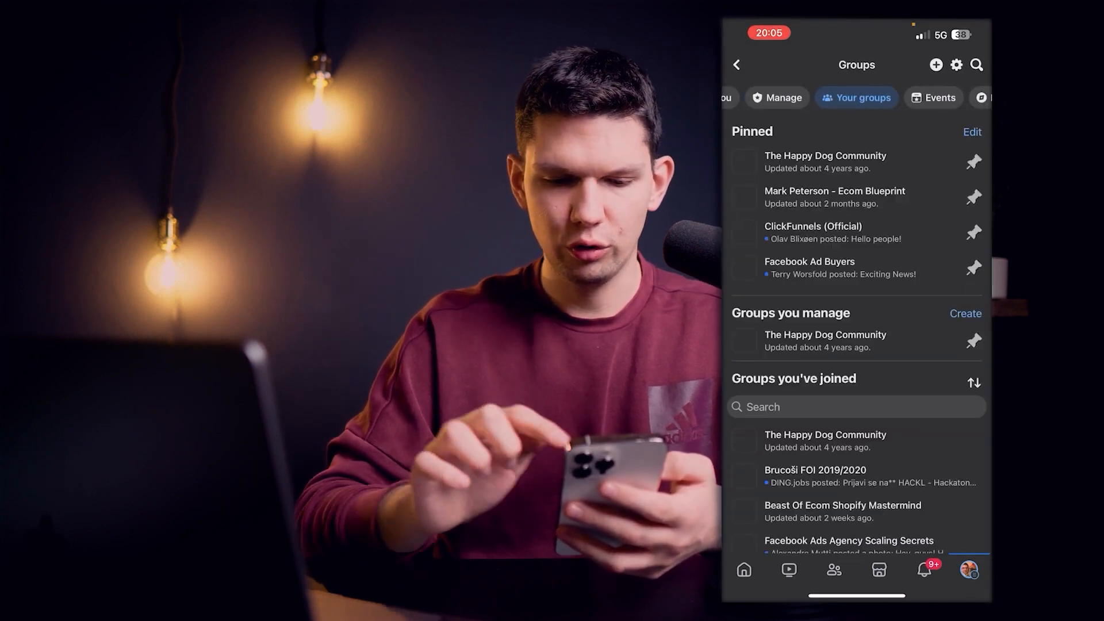
scroll(down, 3)
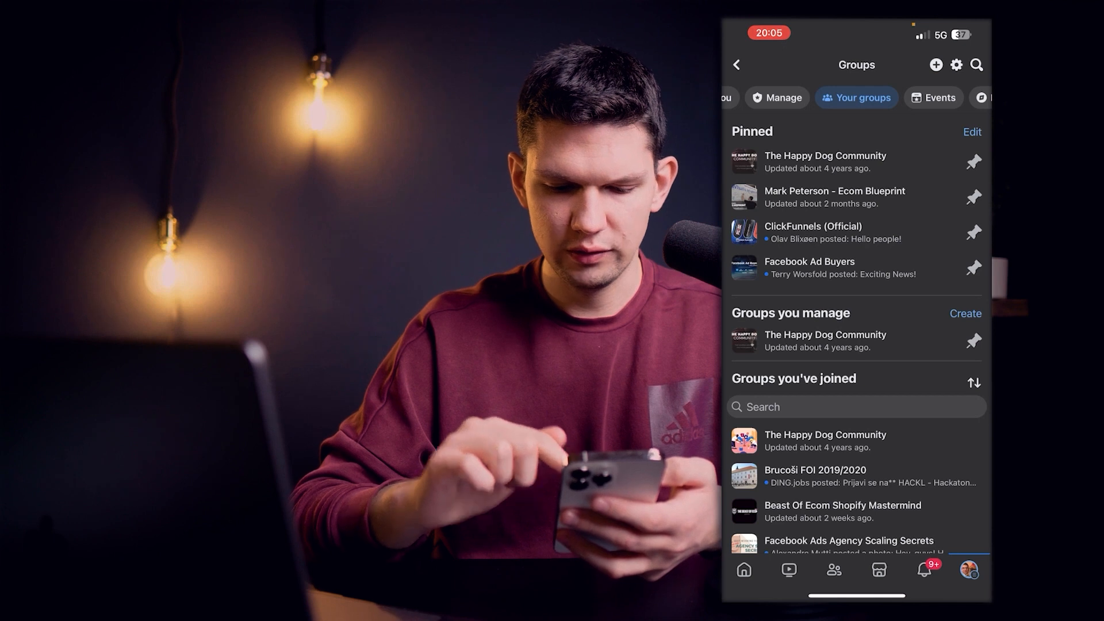
Step: Open The Happy Dog Community and start a new chat named 'General chat'
click(824, 160)
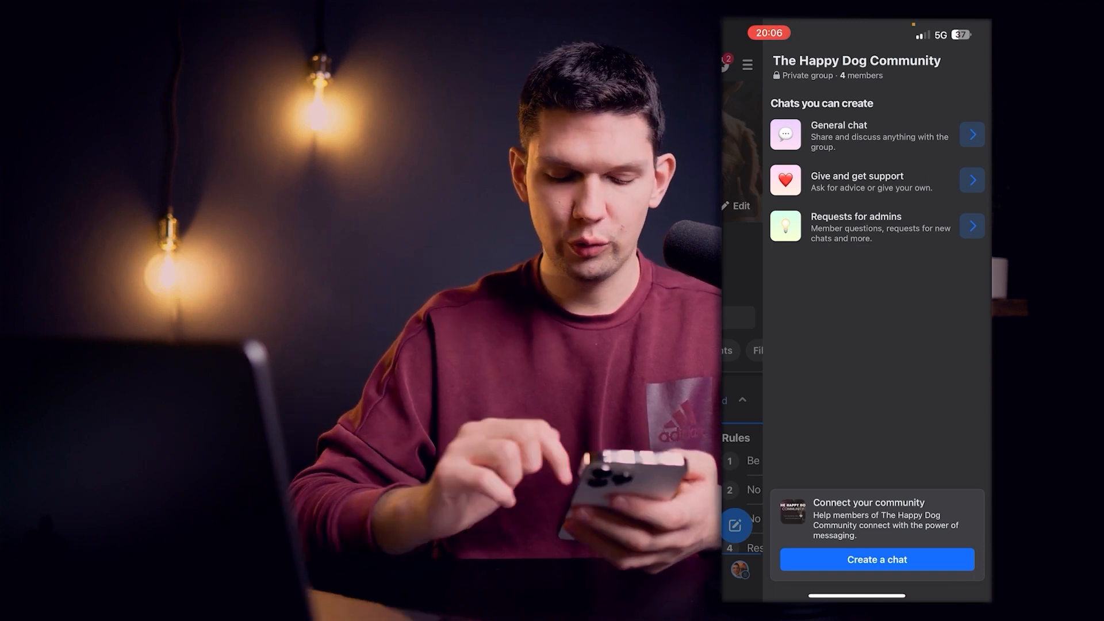
click(873, 135)
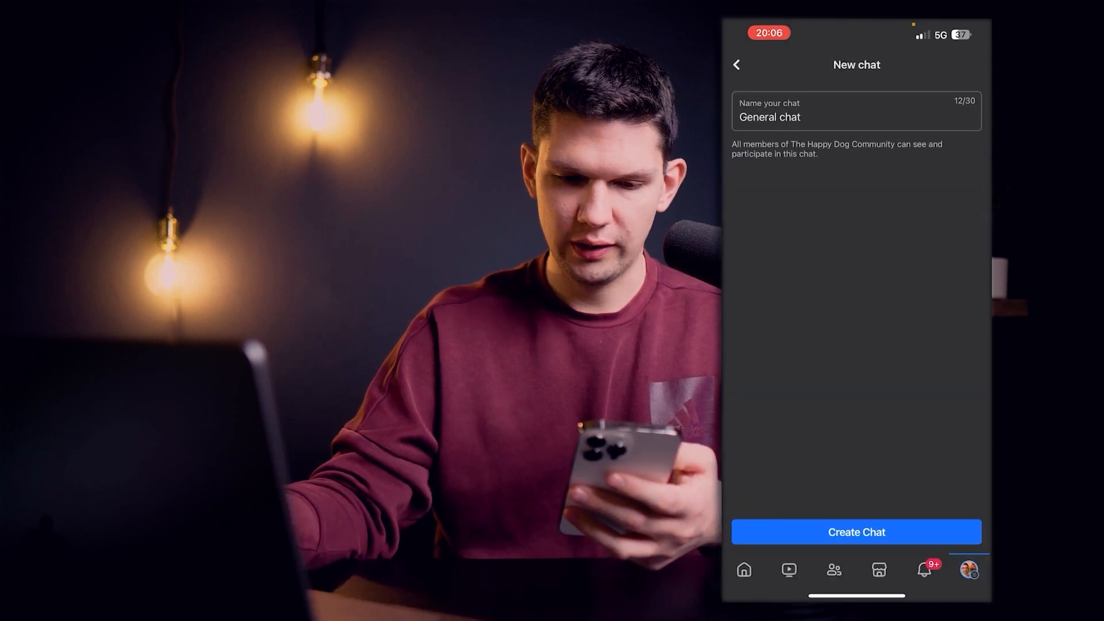
Step: Create 'General chat' and reach its Invite to chat screen
click(856, 117)
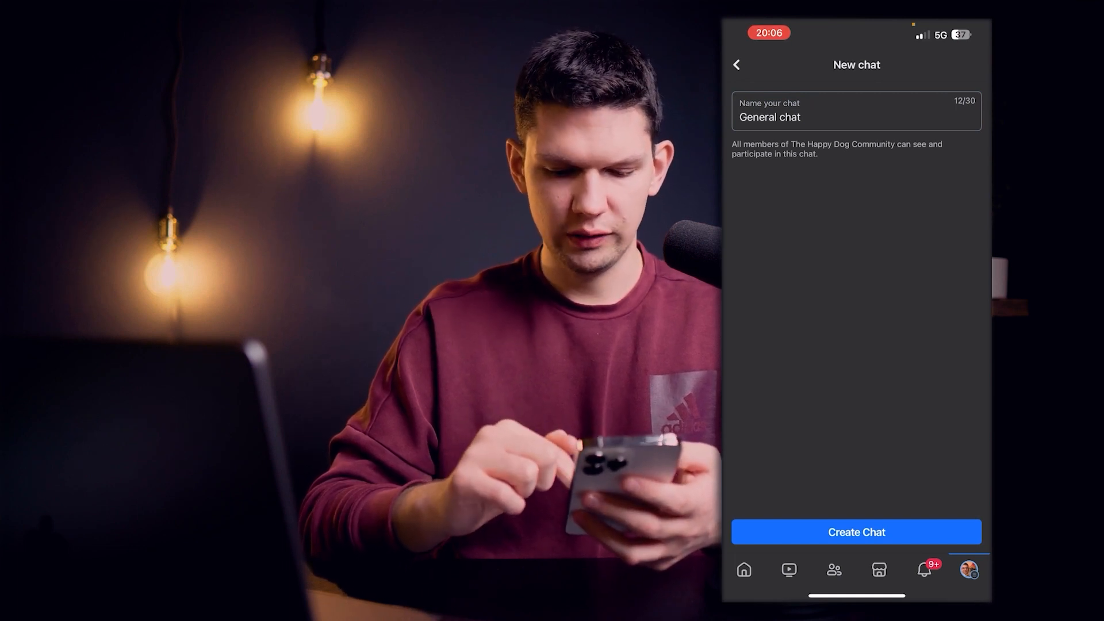
click(856, 531)
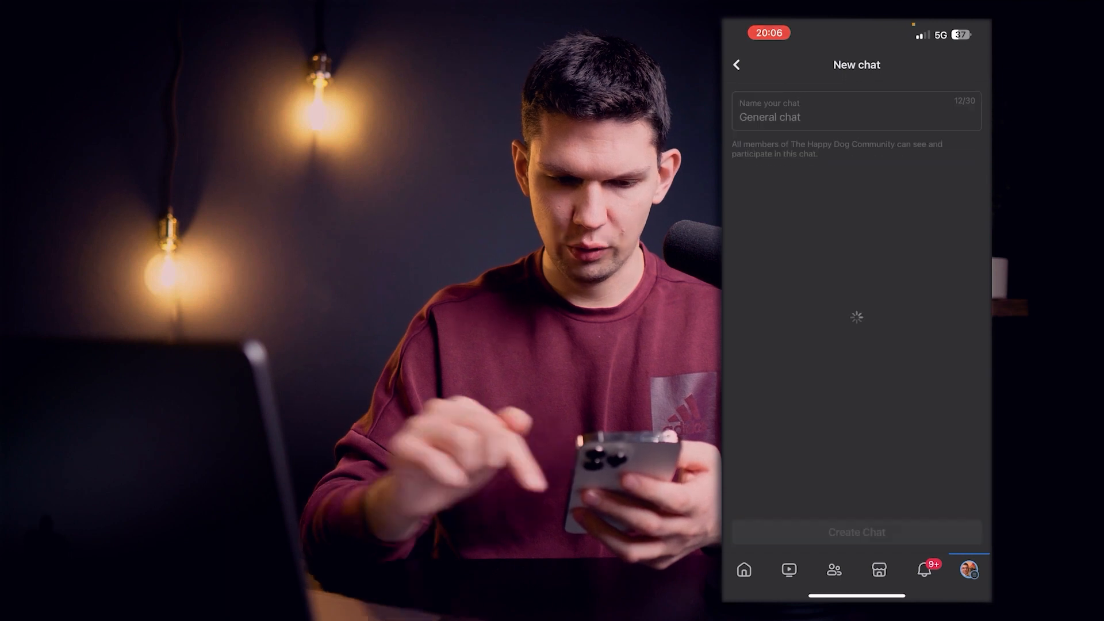
click(856, 531)
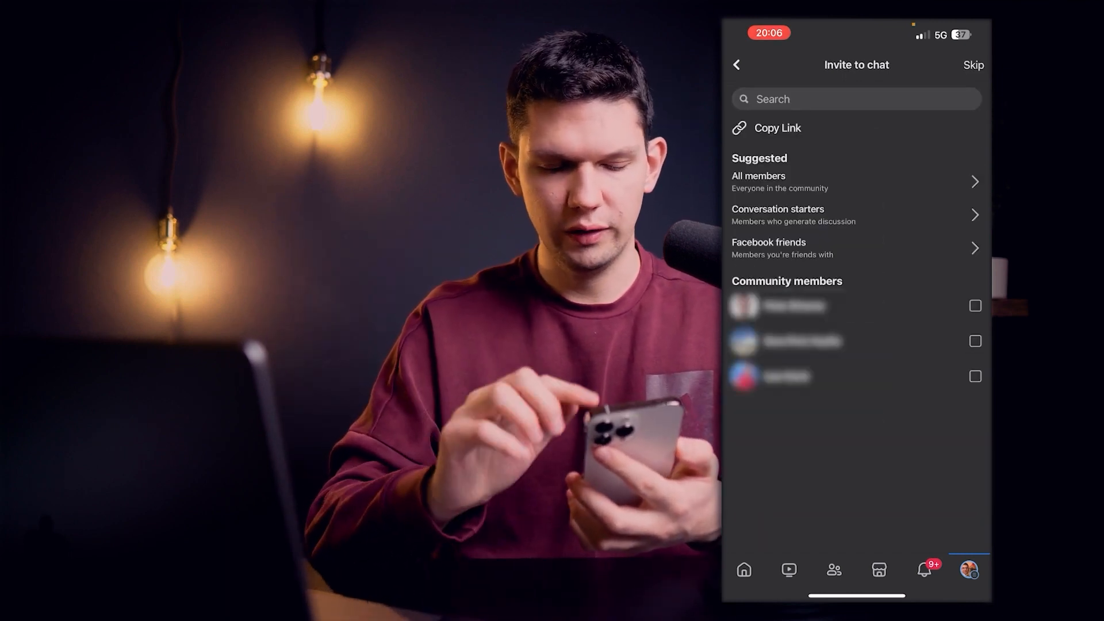
Step: Copy the General chat invite link and skip inviting to open the conversation
click(973, 64)
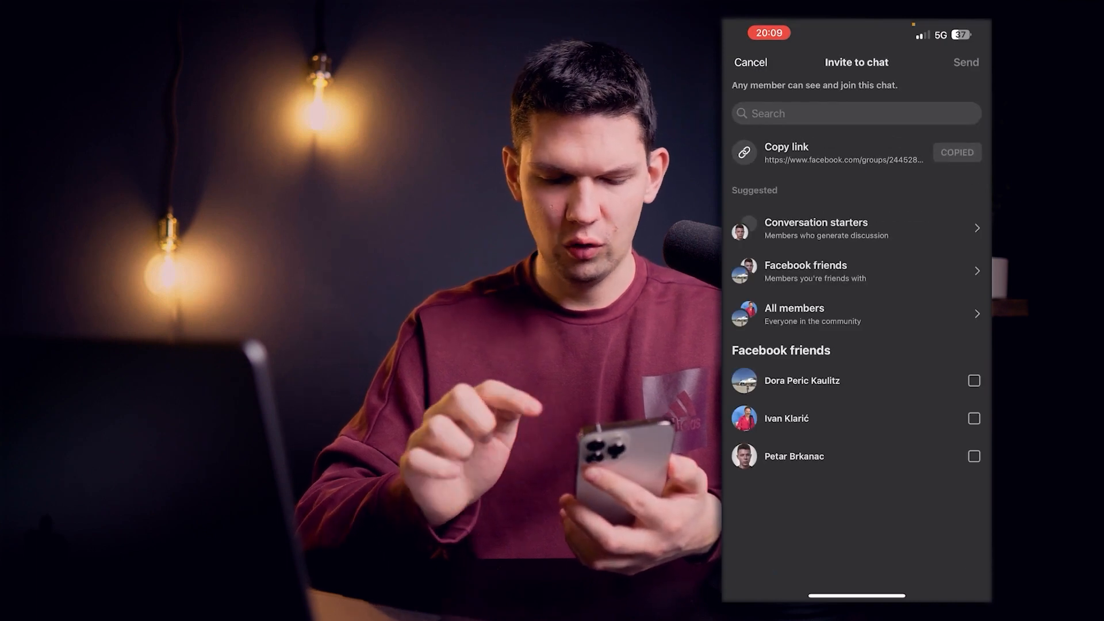
click(749, 62)
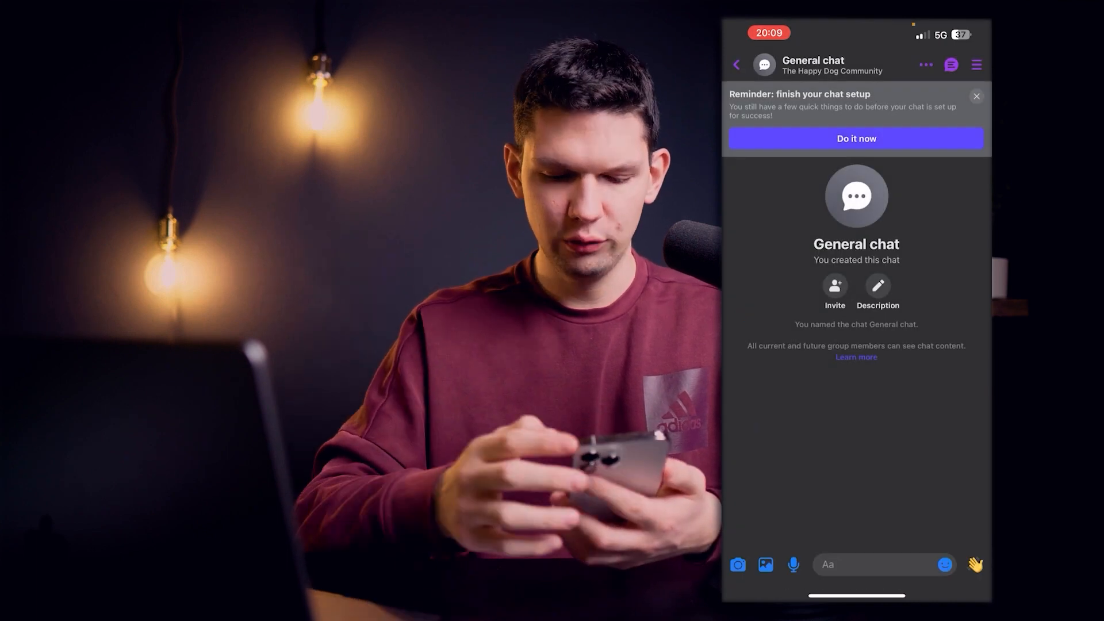
Step: Check Edit chat without changes, send a wave in General chat, and go home
click(877, 289)
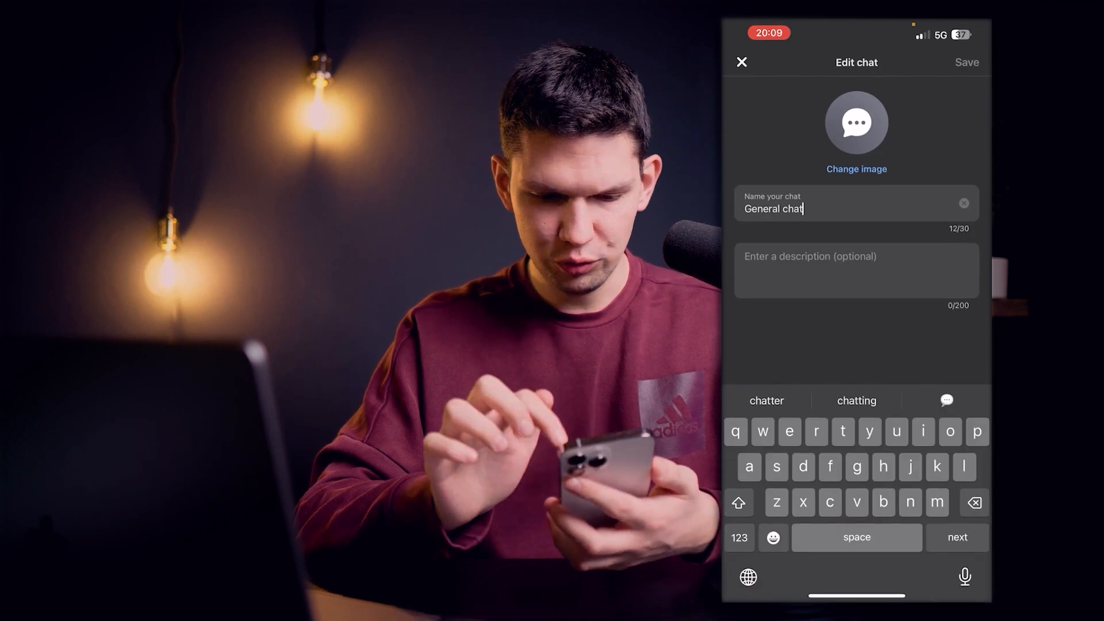
click(967, 63)
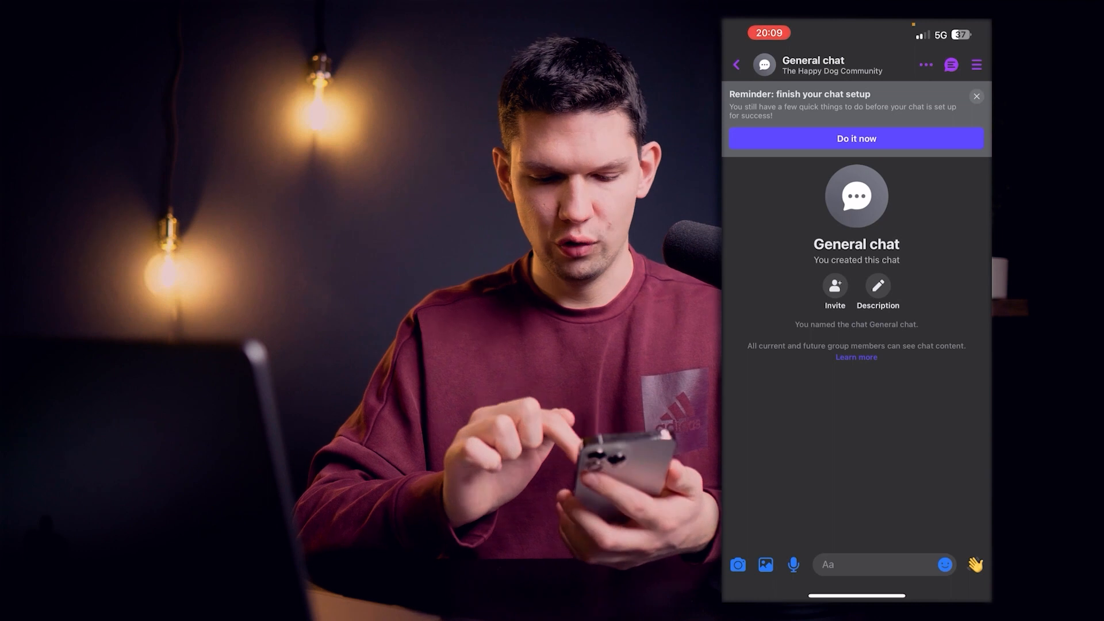
click(975, 564)
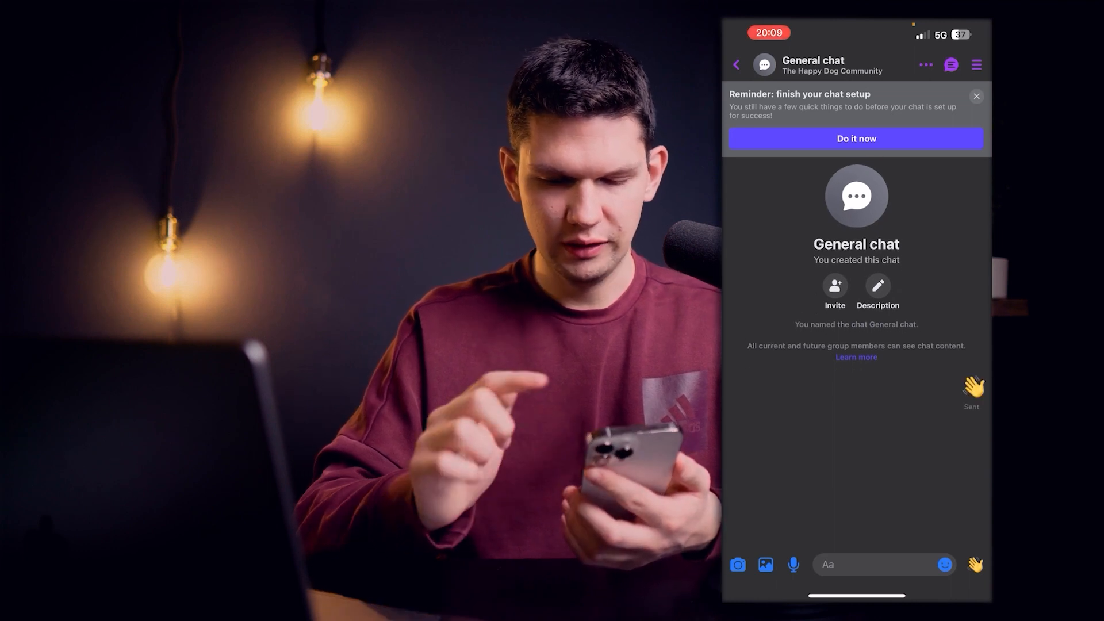
key(home)
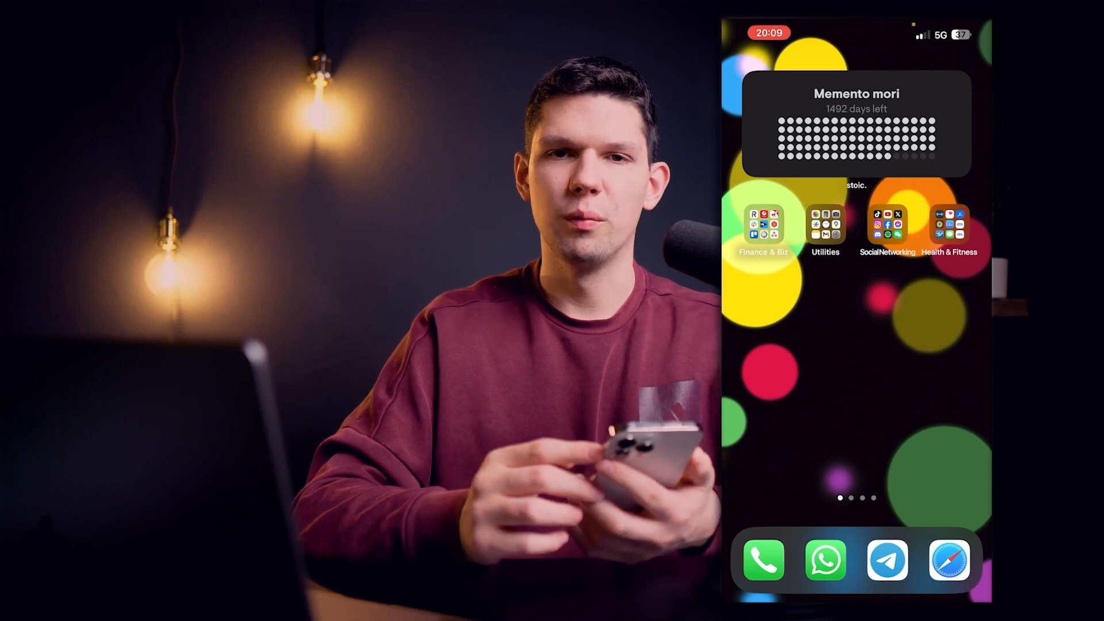